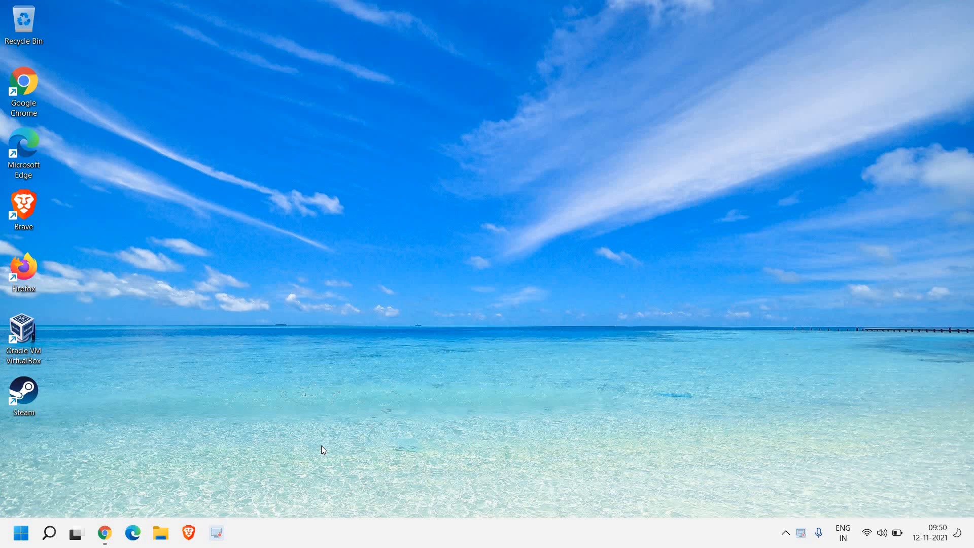
mouse_move(318, 449)
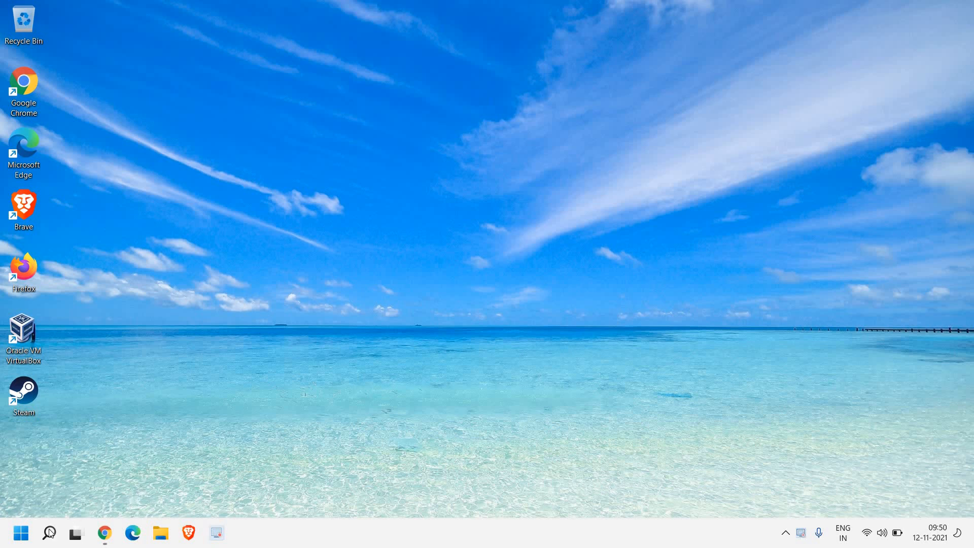
Step: Search Windows for "control Panel" from the taskbar search
click(49, 533)
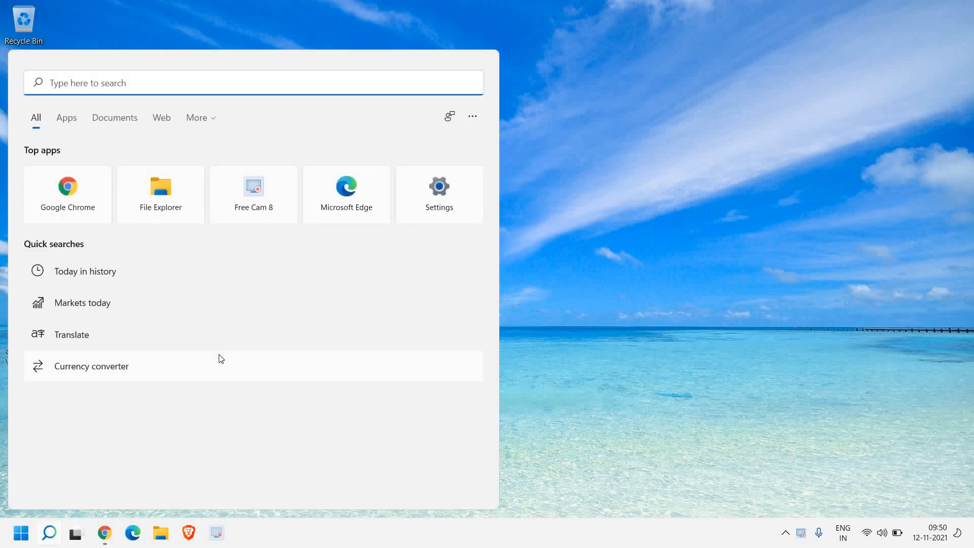
text(control Panel)
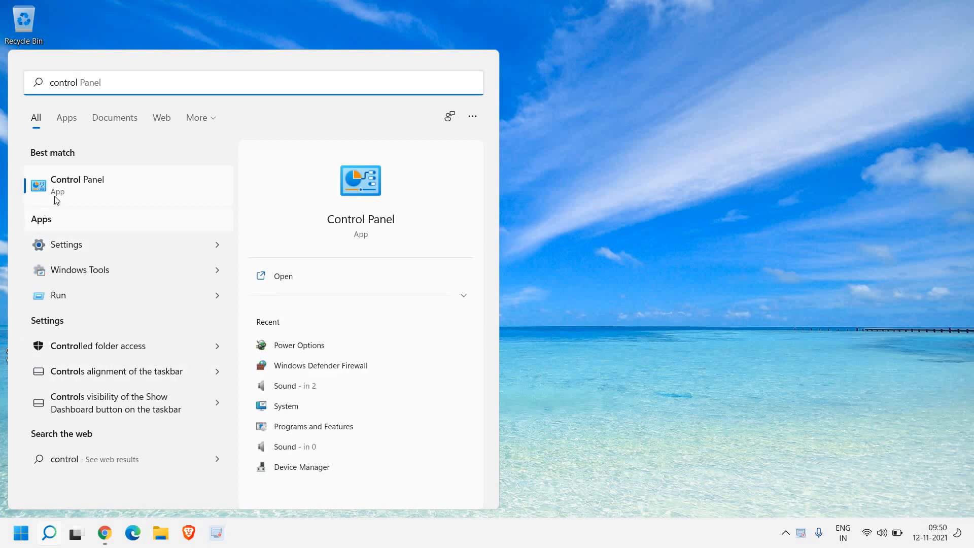
Step: Launch Control Panel from the results and view all items as Small icons
click(78, 185)
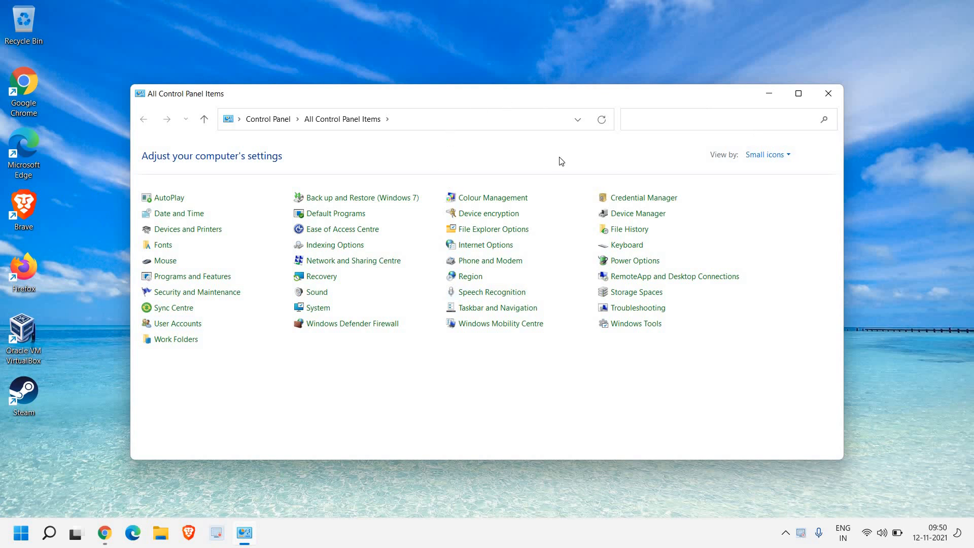
mouse_move(741, 190)
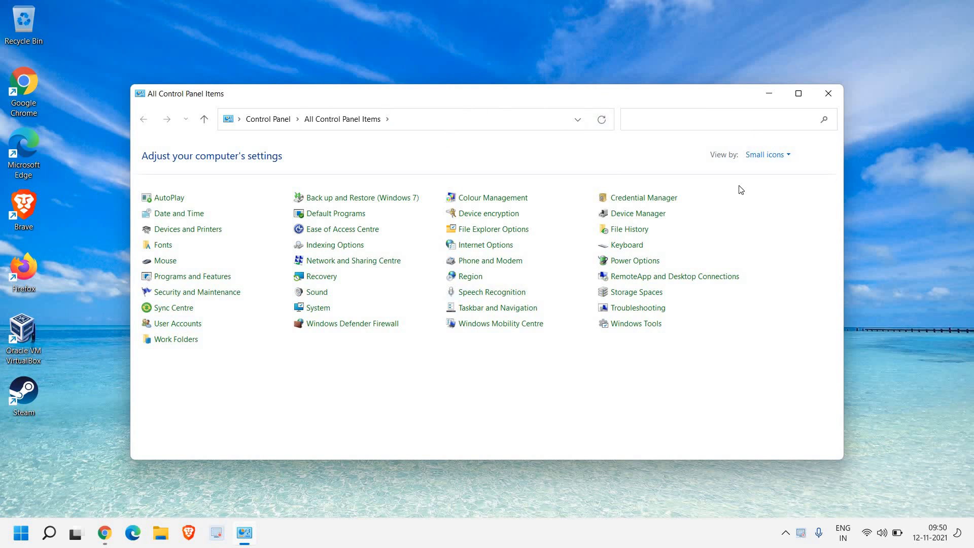
key(alt)
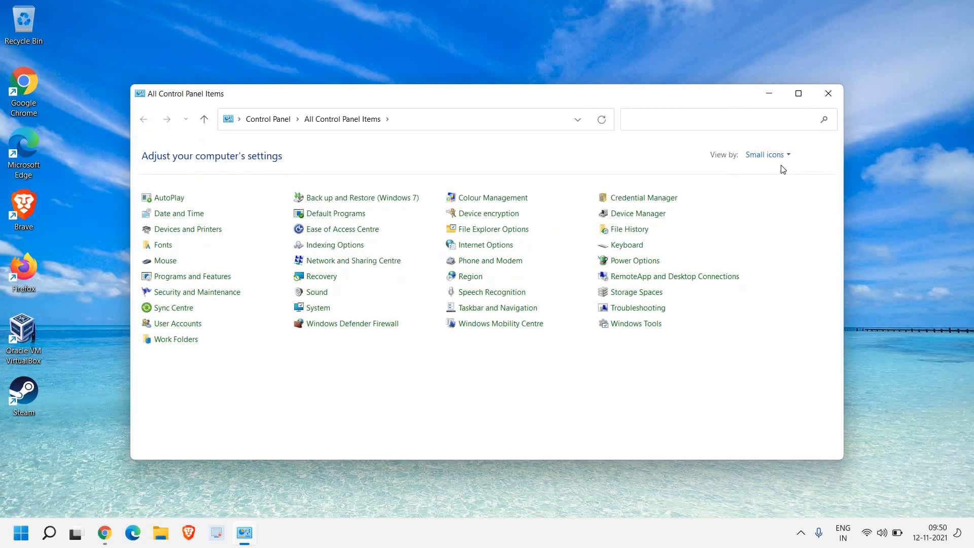
click(766, 154)
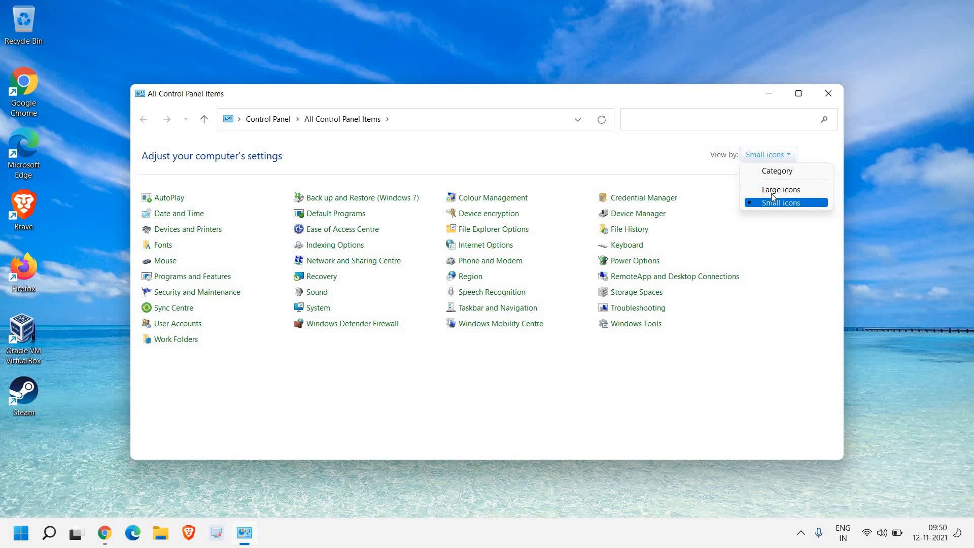
click(780, 202)
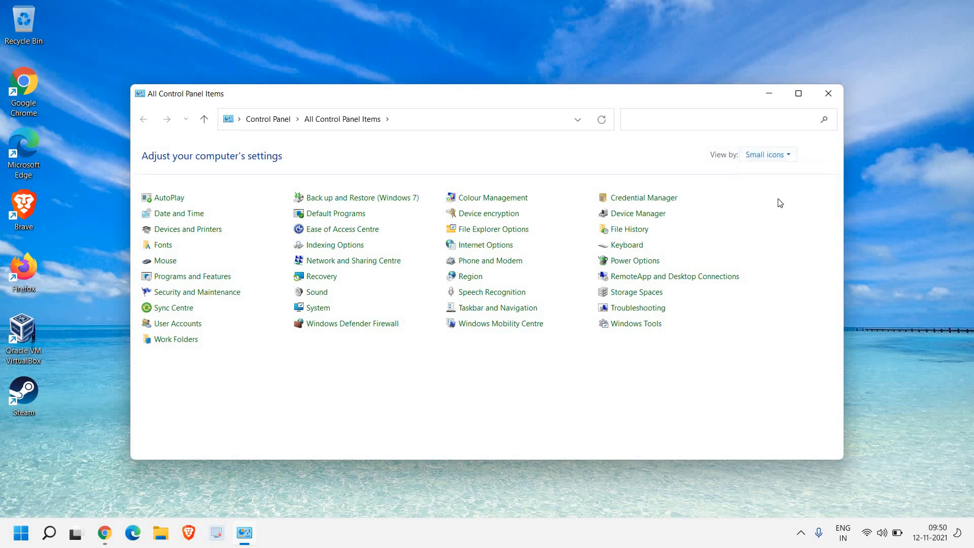
mouse_move(192, 281)
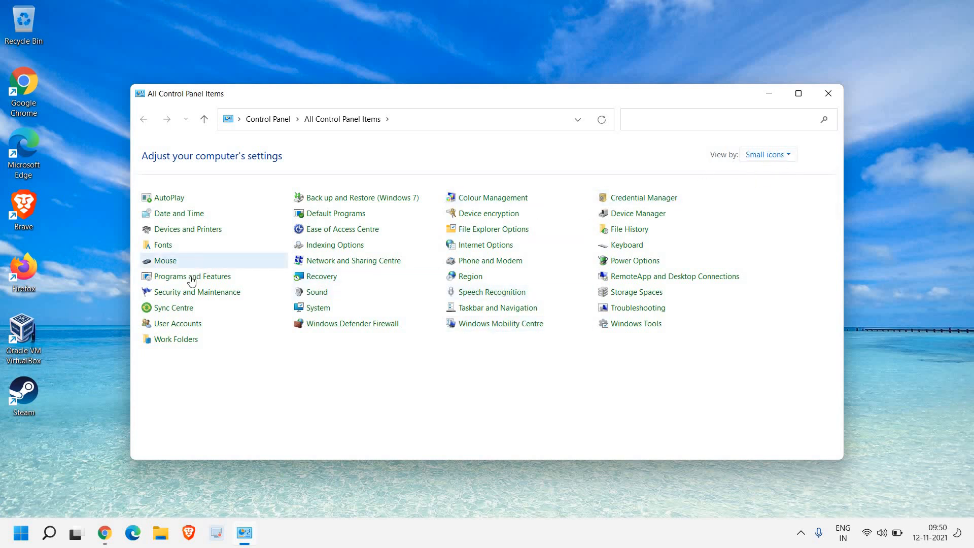
mouse_move(164, 261)
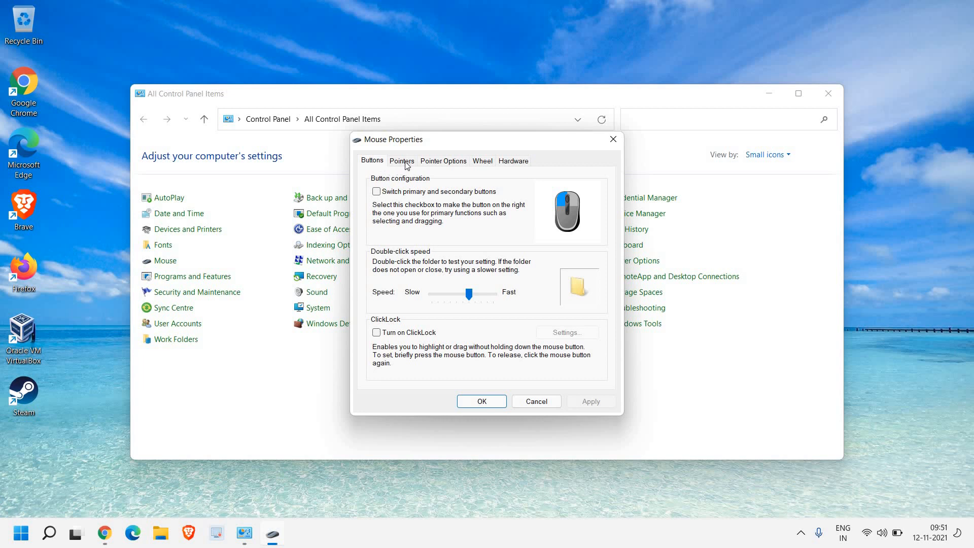
mouse_move(408, 165)
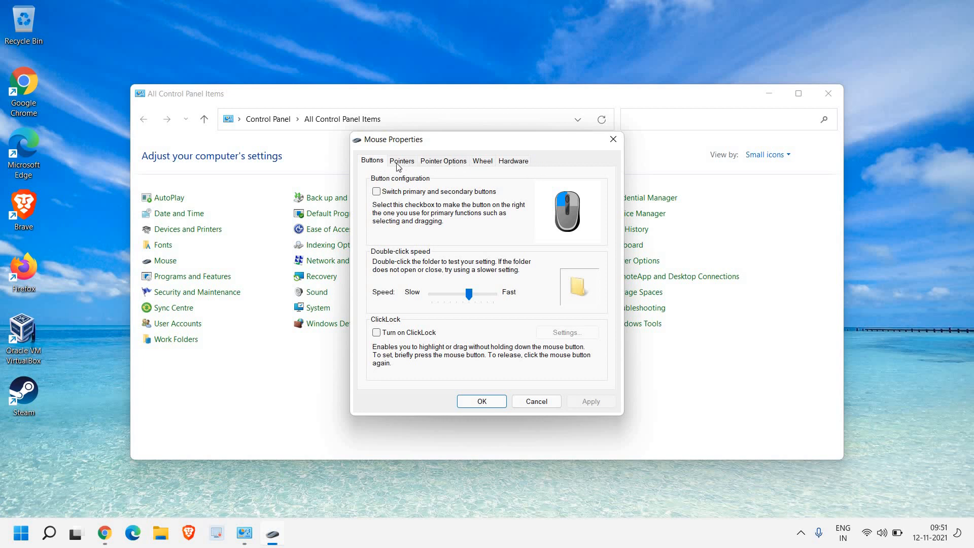
mouse_move(430, 304)
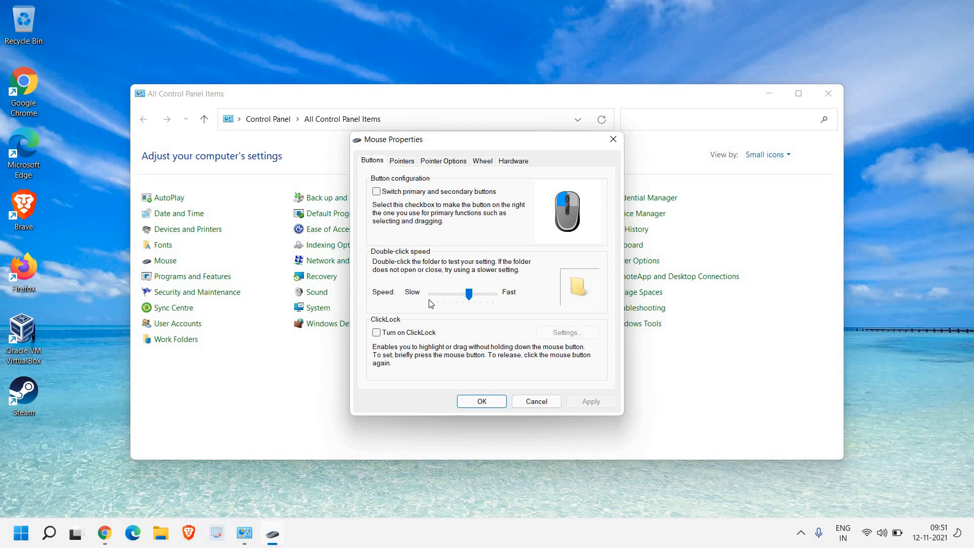
Step: Nudge the double-click speed slider in Mouse Properties and return it to its original position
drag(470, 295, 469, 294)
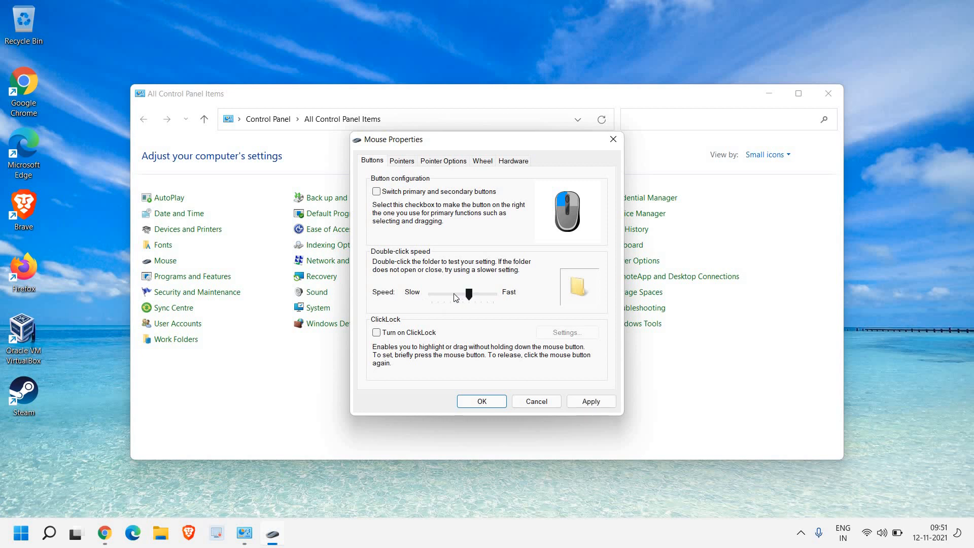
drag(469, 295, 466, 295)
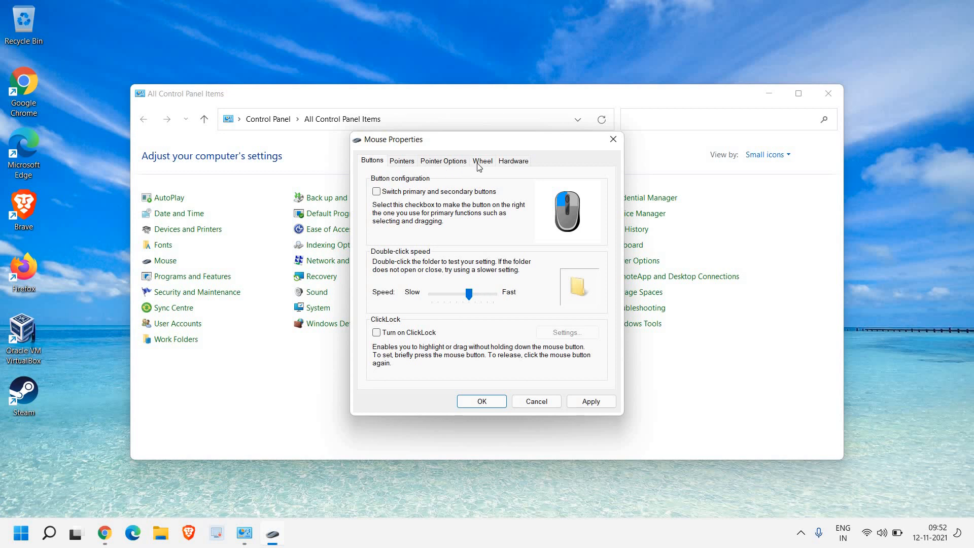
Step: Set the mouse wheel to scroll 5 lines vertically and 4 characters horizontally, unapplied
click(482, 160)
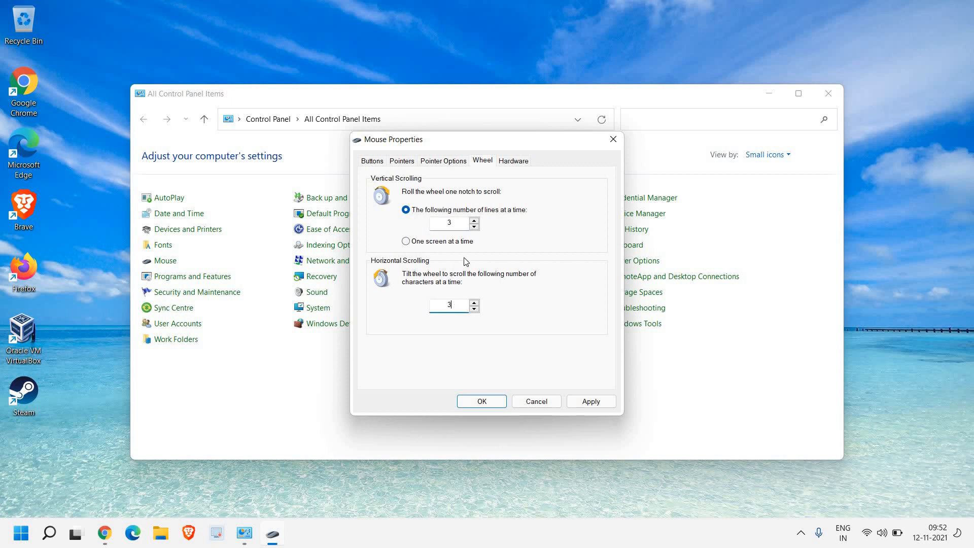
mouse_move(455, 220)
text(5)
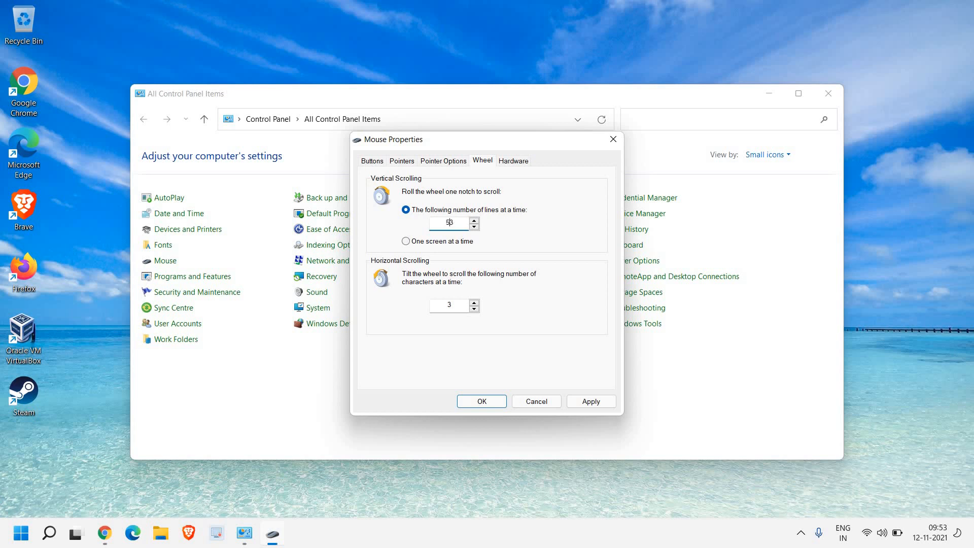
triple_click(449, 223)
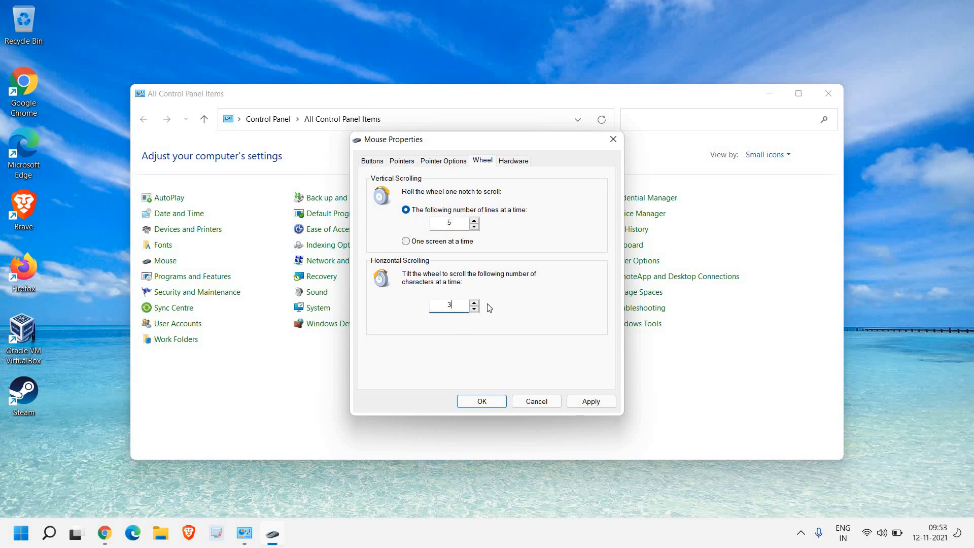
text(4)
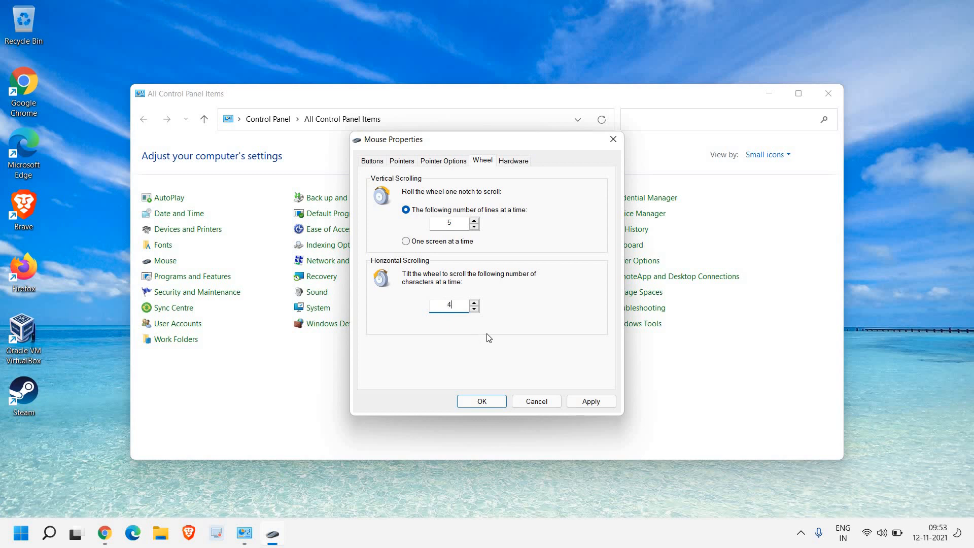
mouse_move(559, 373)
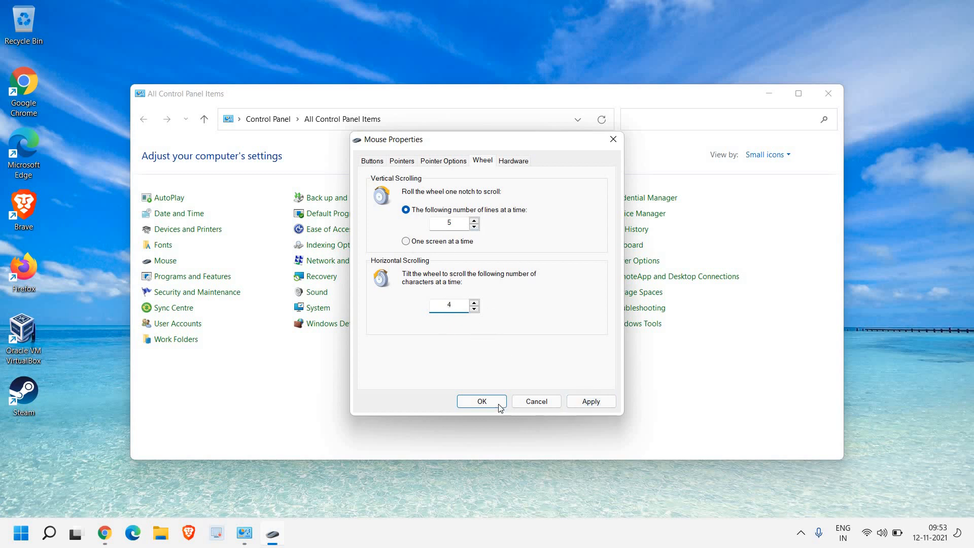
Step: Set wheel scrolling to 3 lines and 3 characters, confirm with OK, and close Control Panel
click(450, 223)
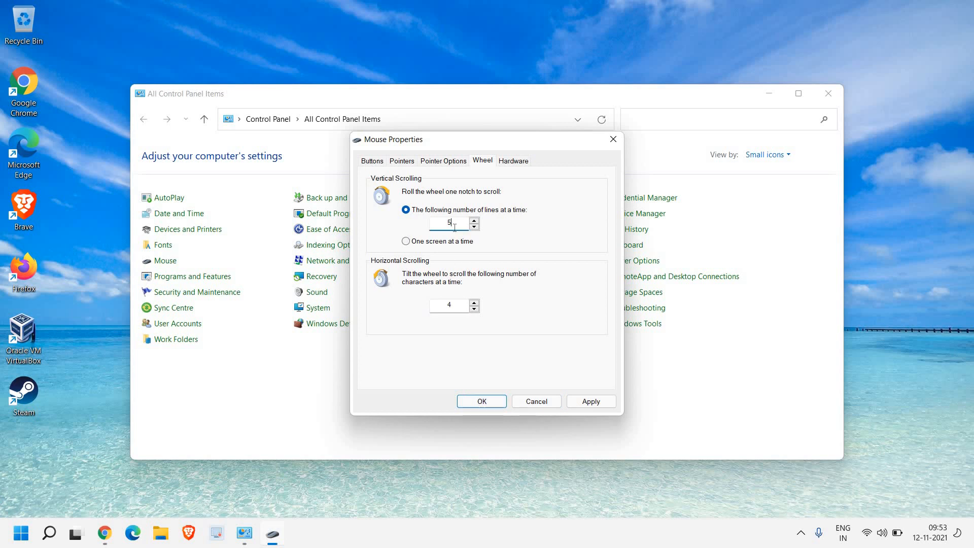
text(3)
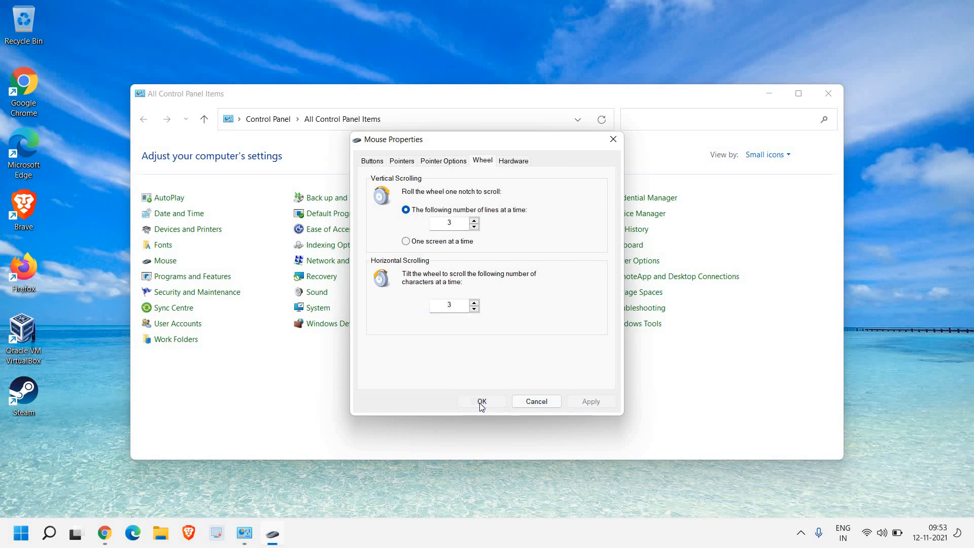
click(482, 402)
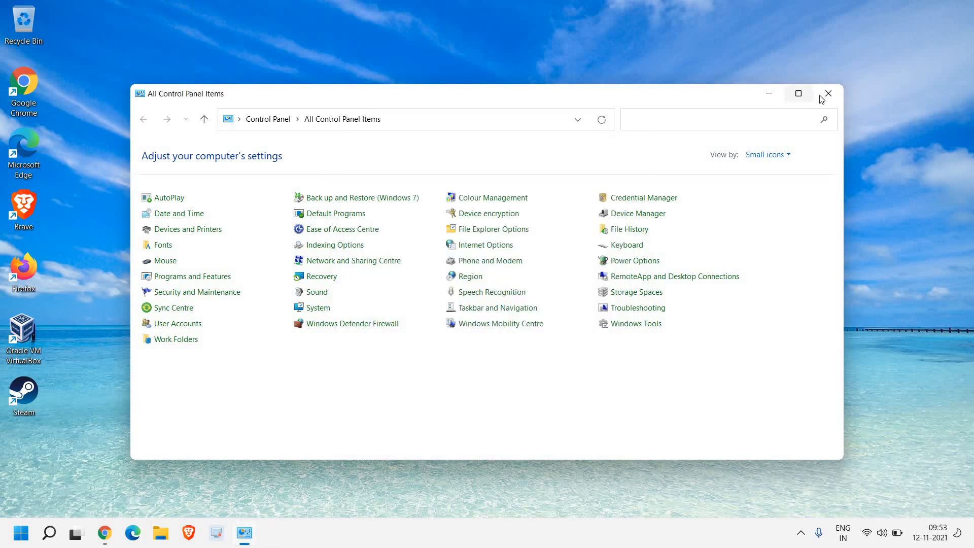
click(828, 93)
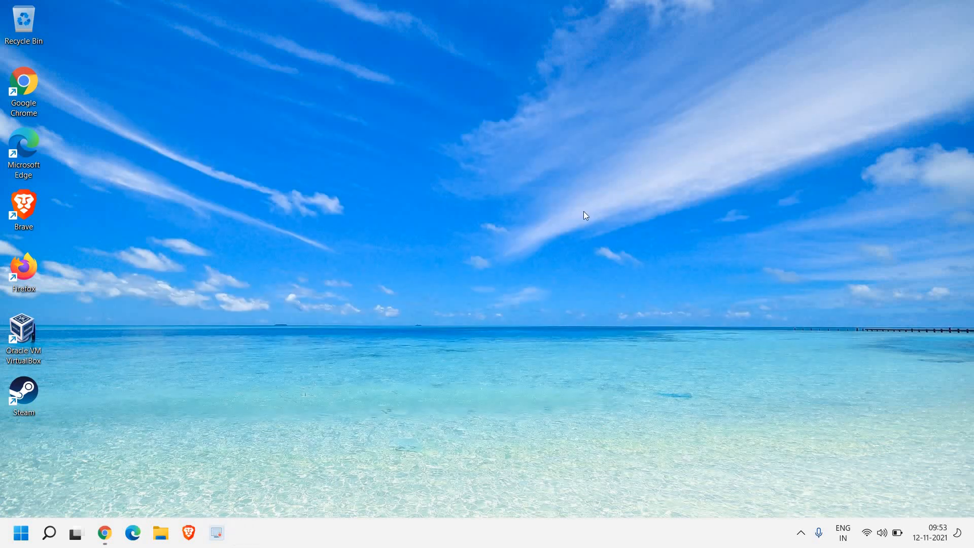
mouse_move(585, 215)
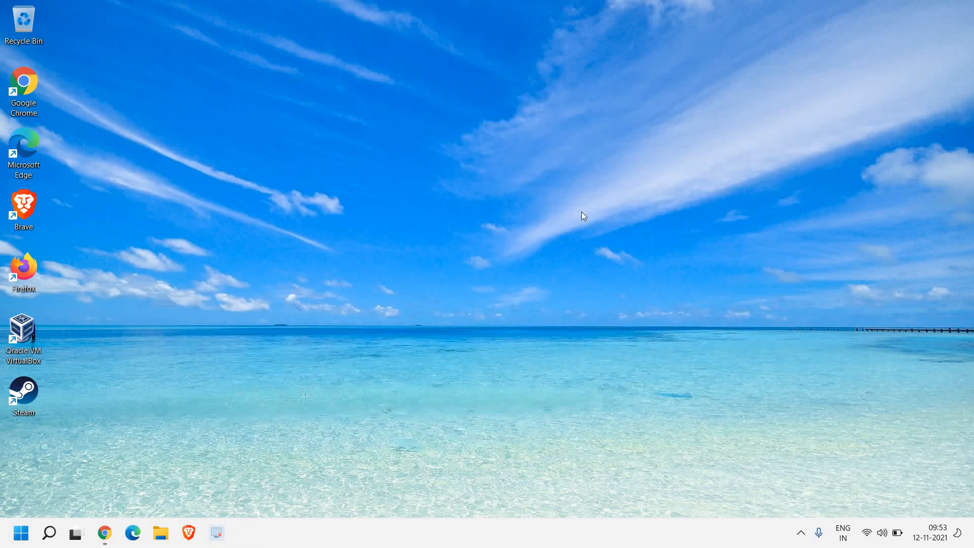